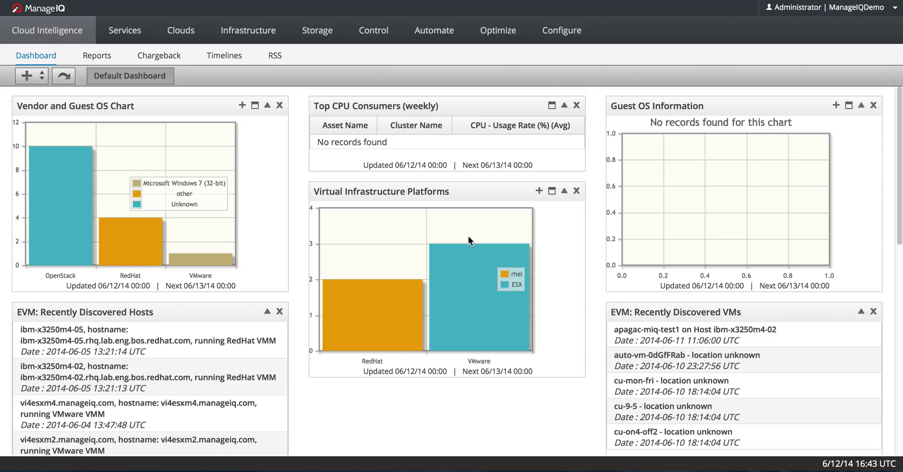
pyautogui.moveTo(461, 226)
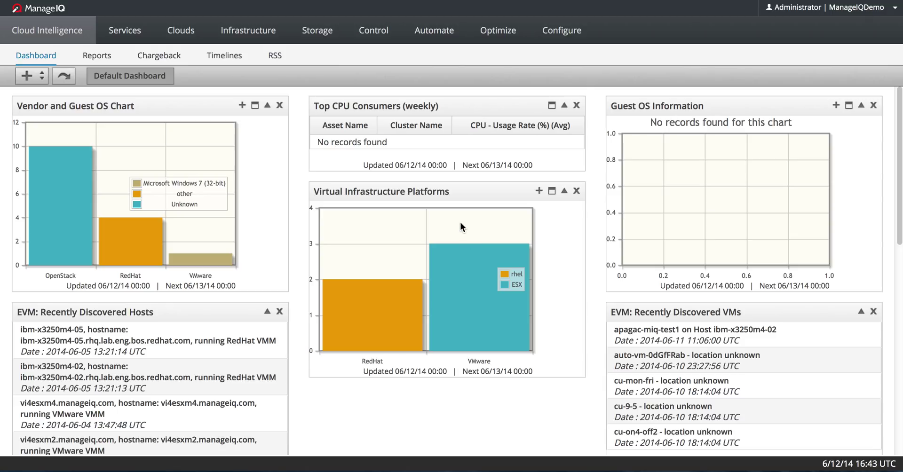
pyautogui.moveTo(364, 79)
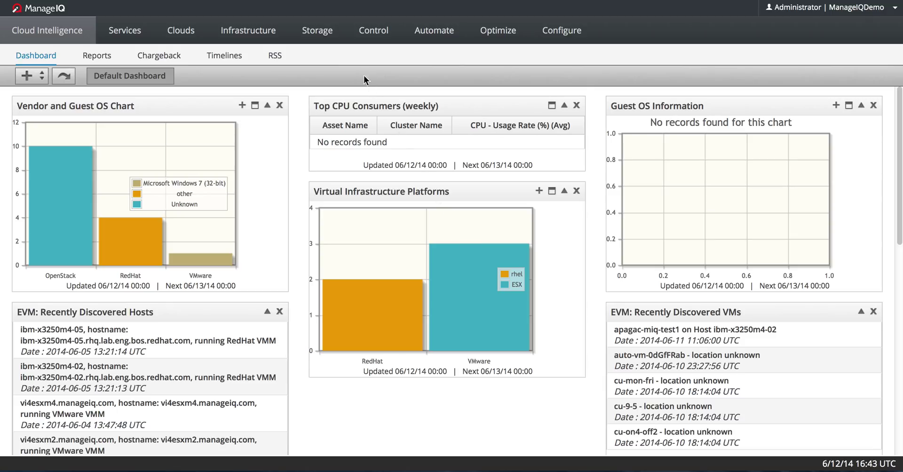
# - Expand the Infrastructure menu from the dashboard
pyautogui.click(248, 30)
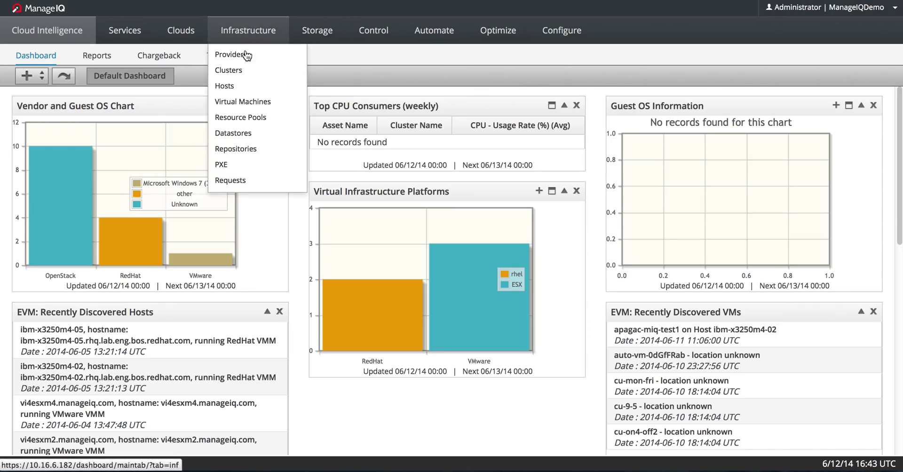
# - Navigate Providers > RHEV-M > VMs and open the mfeifer-miq-0527 VM summary
pyautogui.click(232, 55)
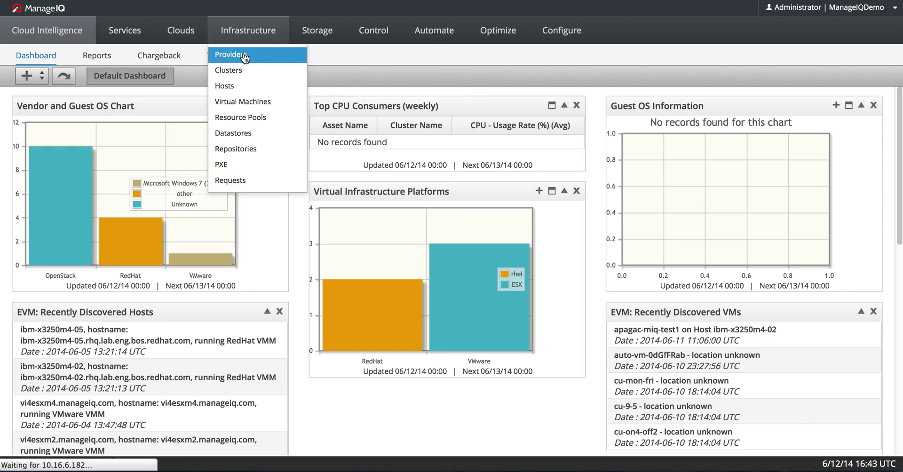
pyautogui.click(231, 55)
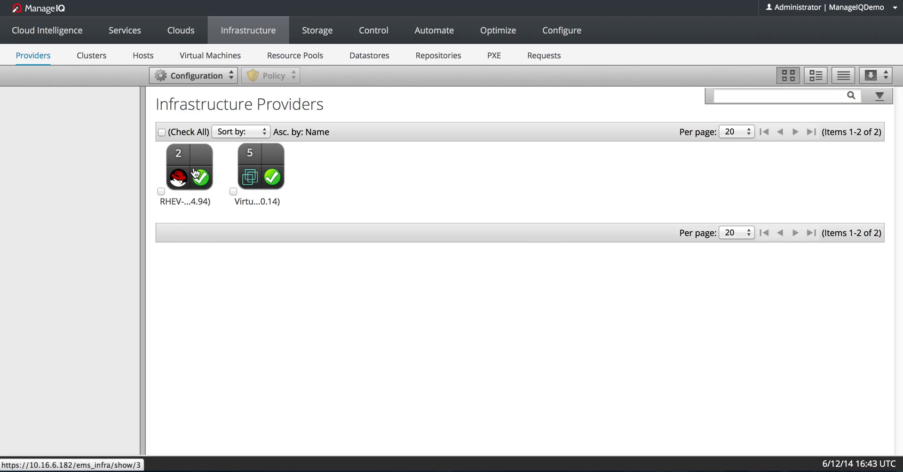
pyautogui.click(178, 176)
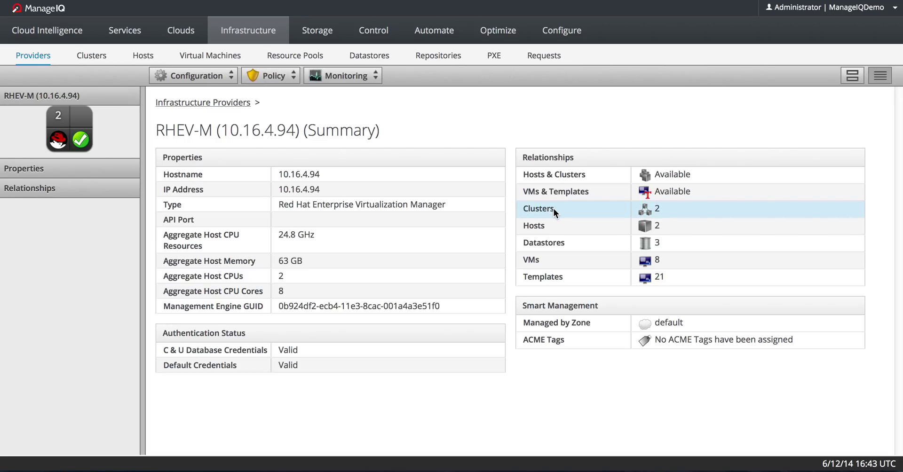
pyautogui.moveTo(551, 259)
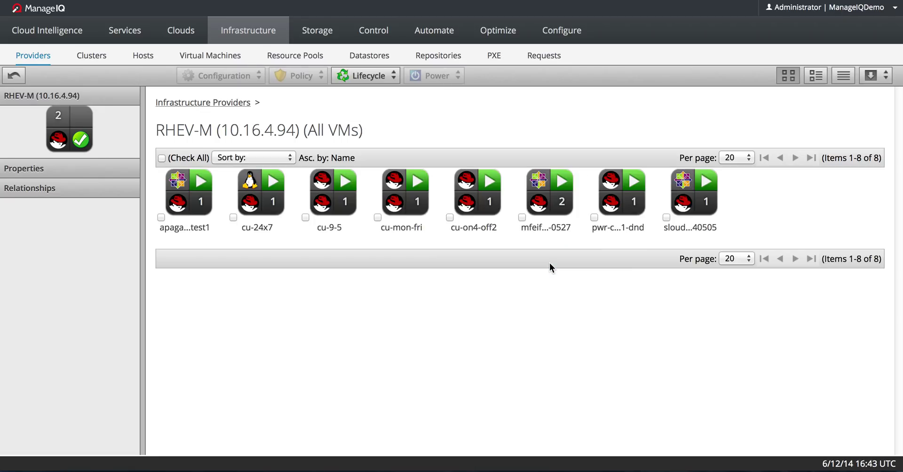
pyautogui.moveTo(549, 198)
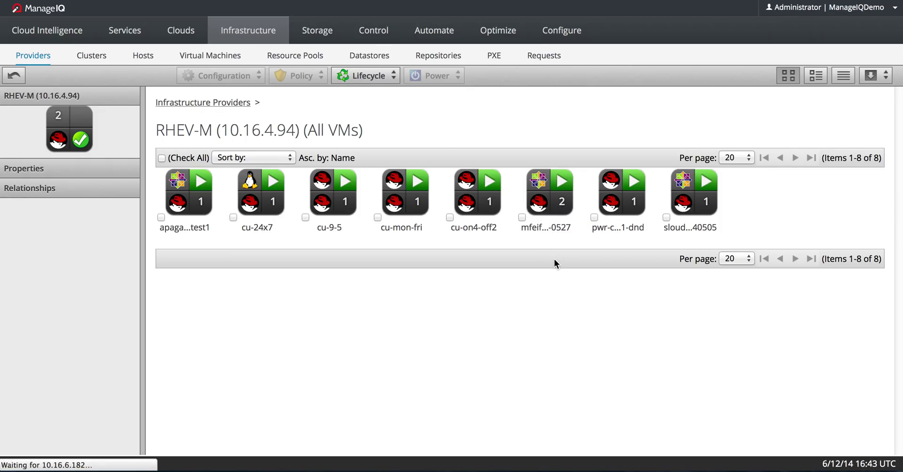
pyautogui.click(546, 191)
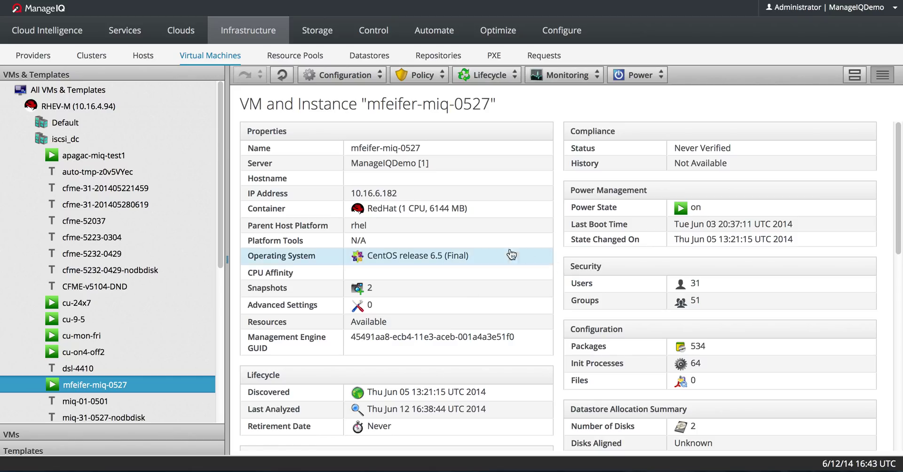
pyautogui.moveTo(407, 234)
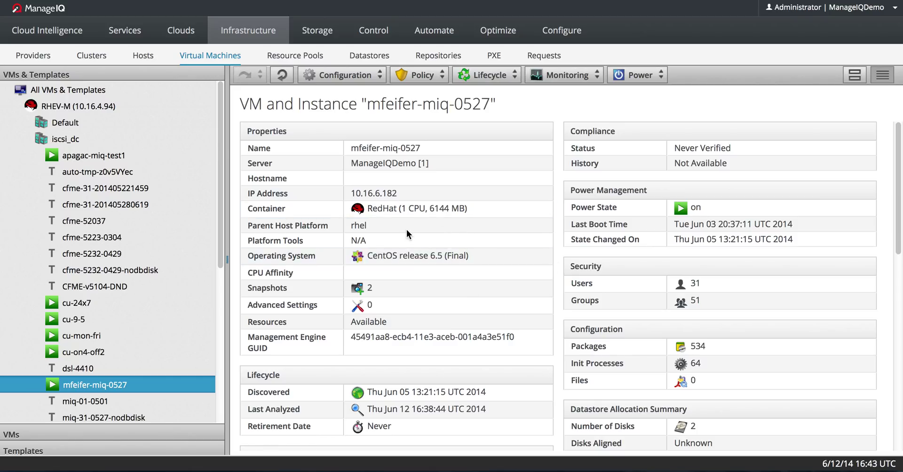
pyautogui.moveTo(363, 78)
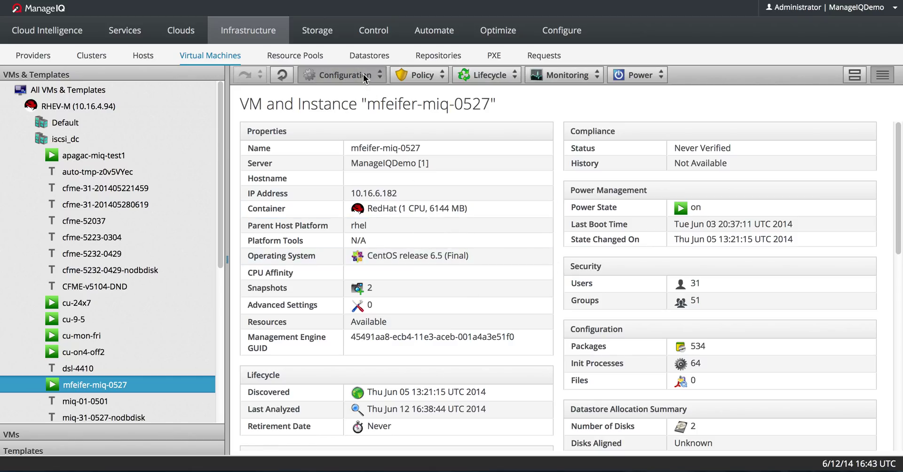
# - Choose Configuration > Edit Management Engine Relationship for mfeifer-miq-0527
pyautogui.click(338, 75)
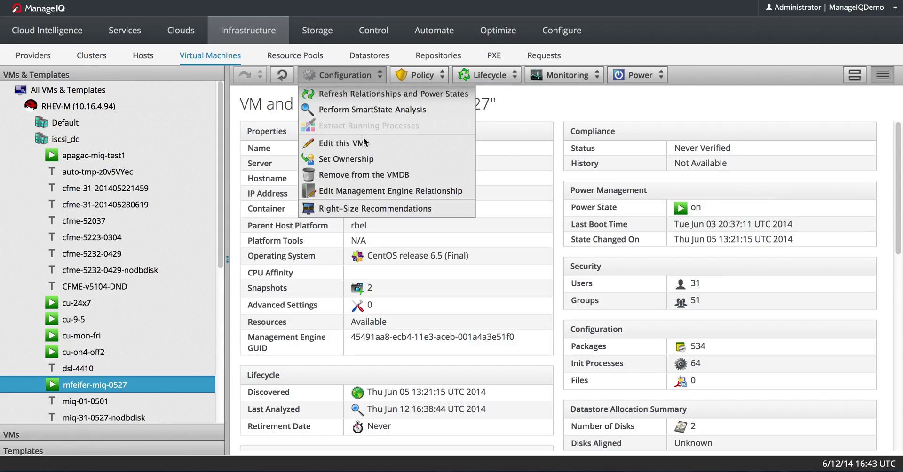
pyautogui.moveTo(390, 191)
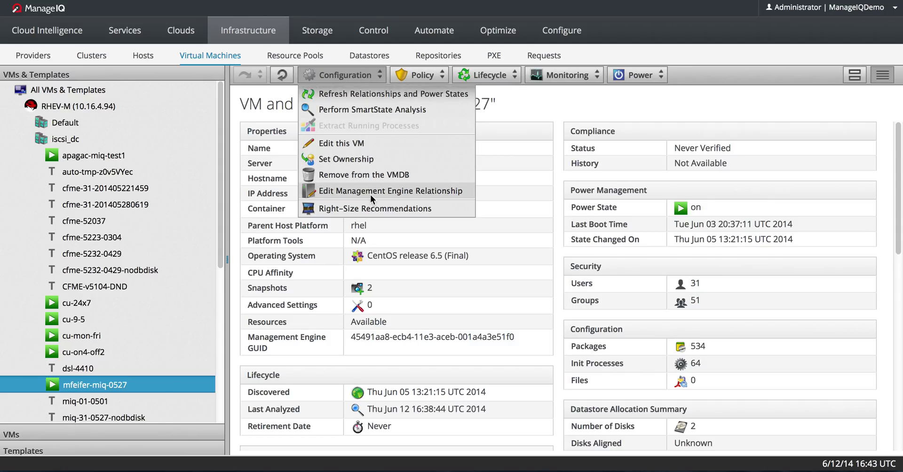
pyautogui.click(391, 191)
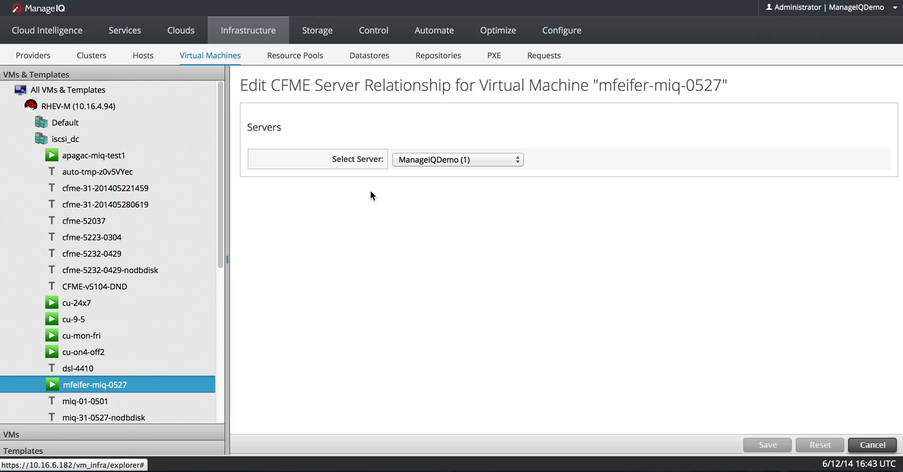
# - Pick ManageIQDemo (1) as the server, then cancel the edit without saving
pyautogui.click(458, 160)
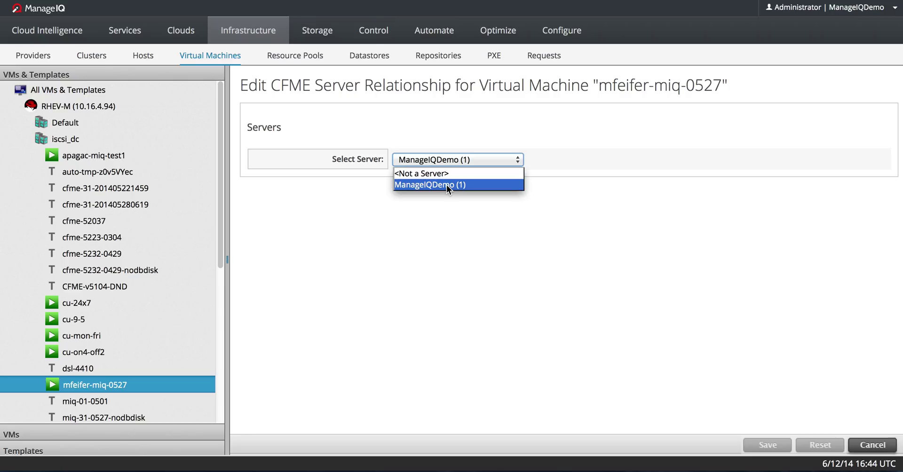
pyautogui.click(429, 185)
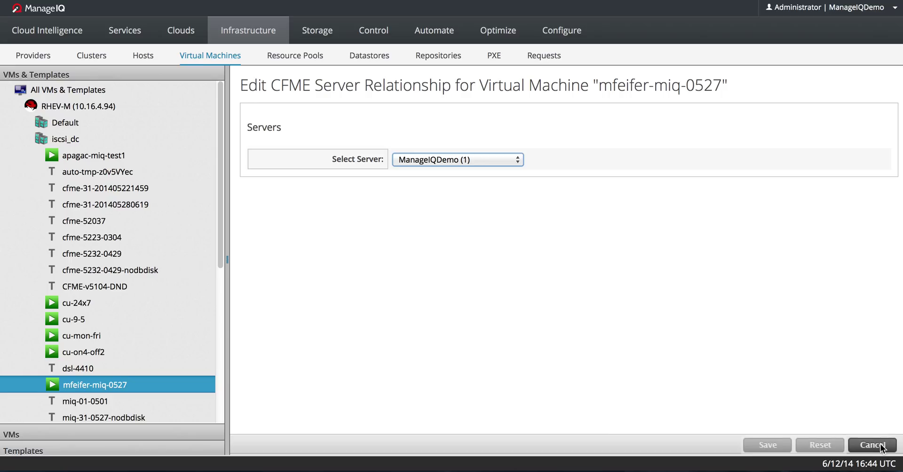
pyautogui.click(874, 445)
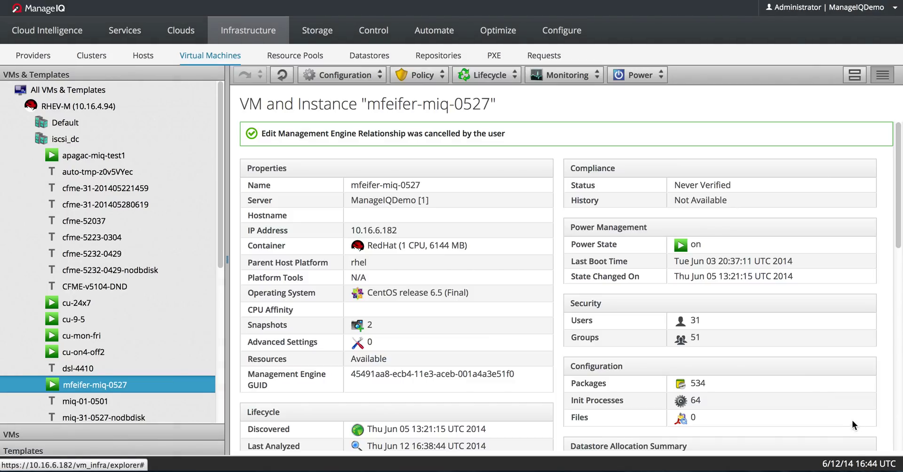
pyautogui.moveTo(782, 322)
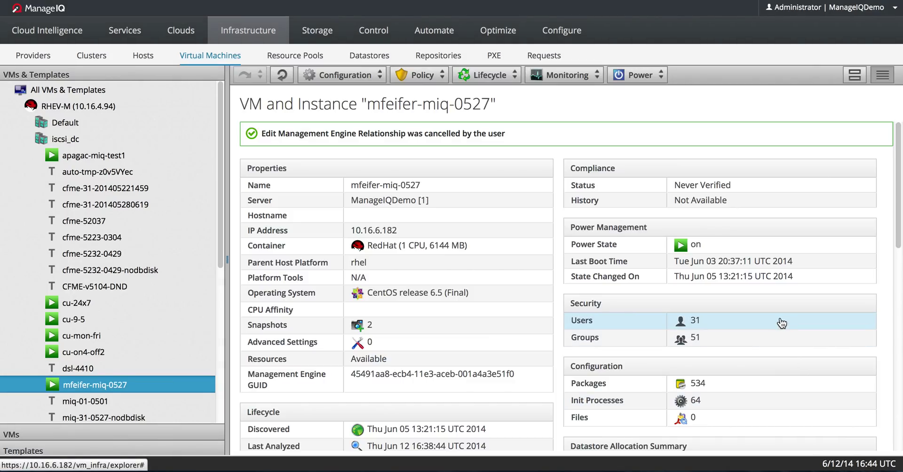
pyautogui.moveTo(782, 322)
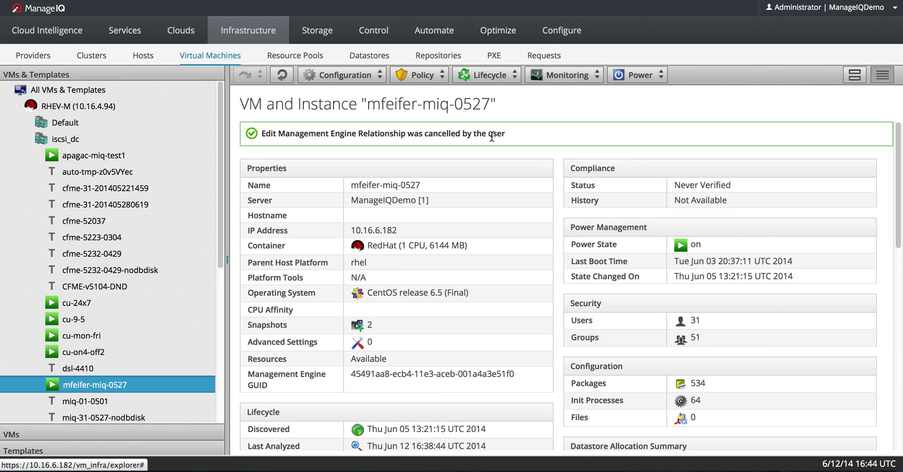
# - Clear the cancellation notice and return to the RHEV-M (10.16.4.94) provider summary
pyautogui.click(47, 30)
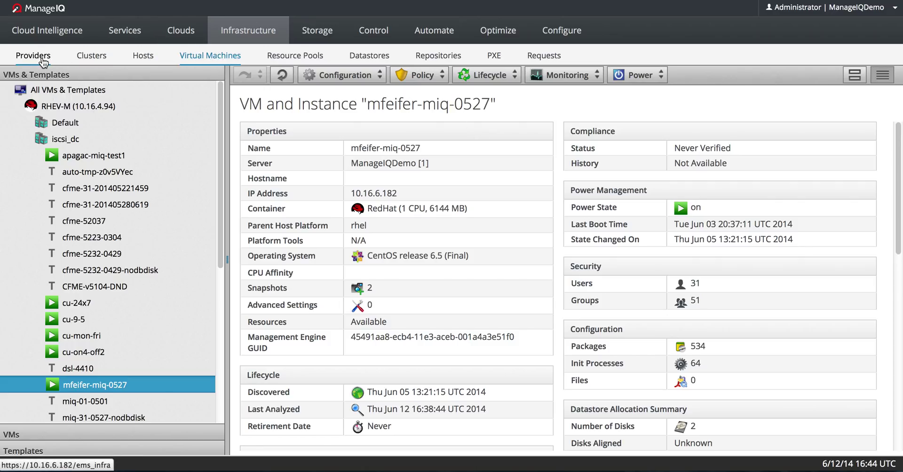
pyautogui.click(33, 55)
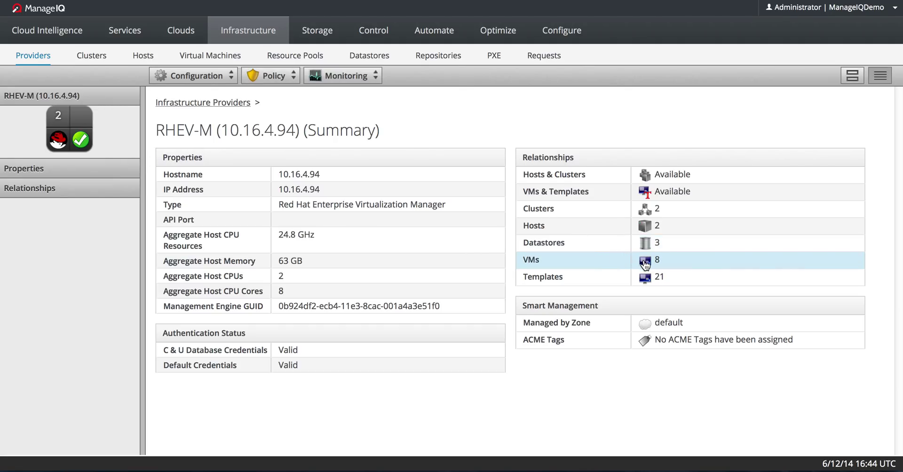
# - List the provider's eight VMs and check all of them via Check All
pyautogui.click(656, 259)
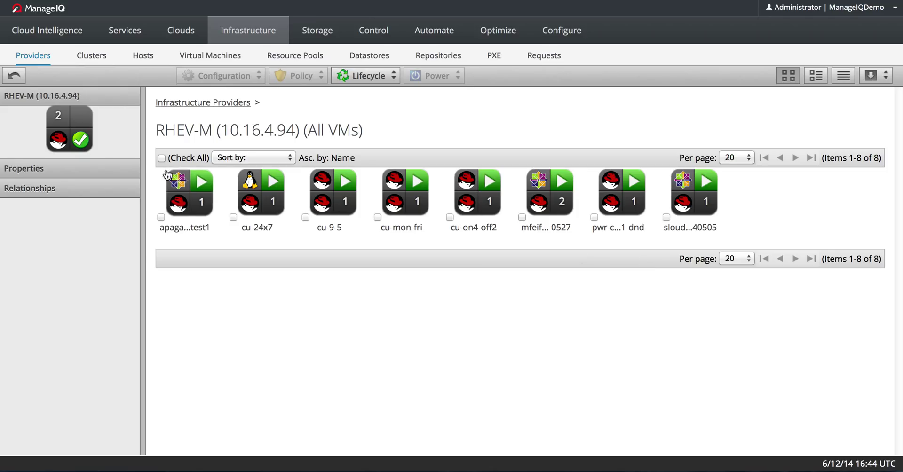
pyautogui.click(162, 158)
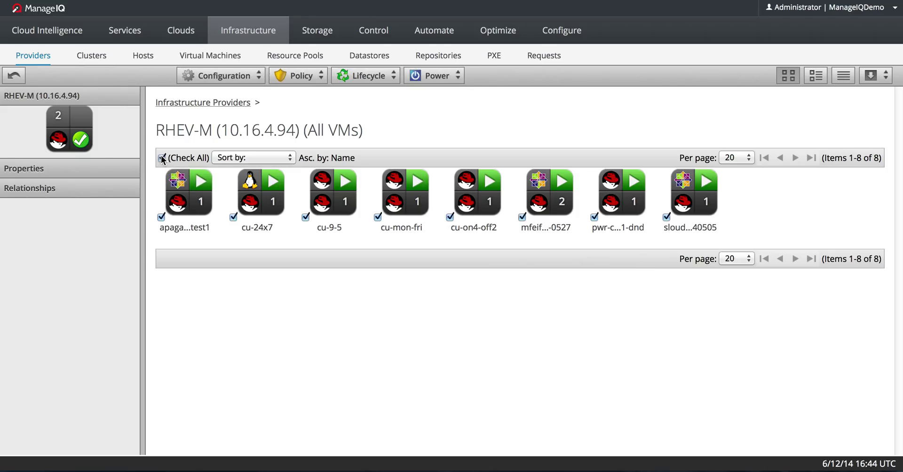
pyautogui.click(161, 159)
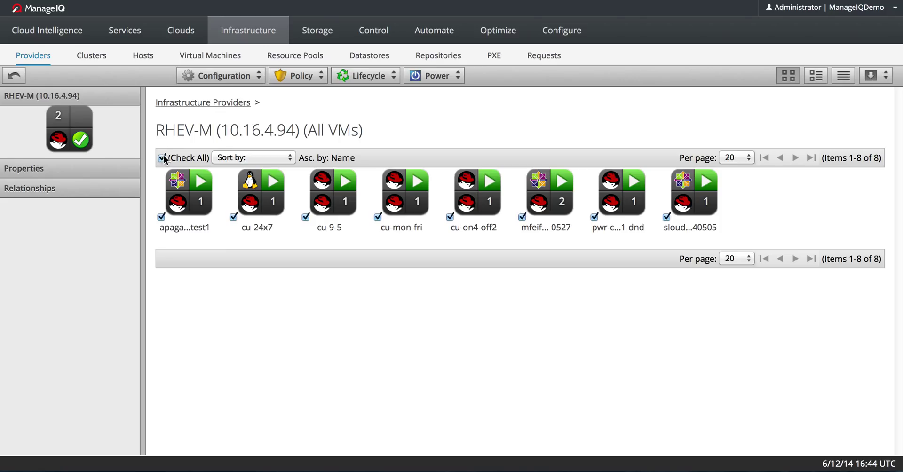
# - Run Configuration > Perform SmartState Analysis on the selected VMs and confirm
pyautogui.click(219, 76)
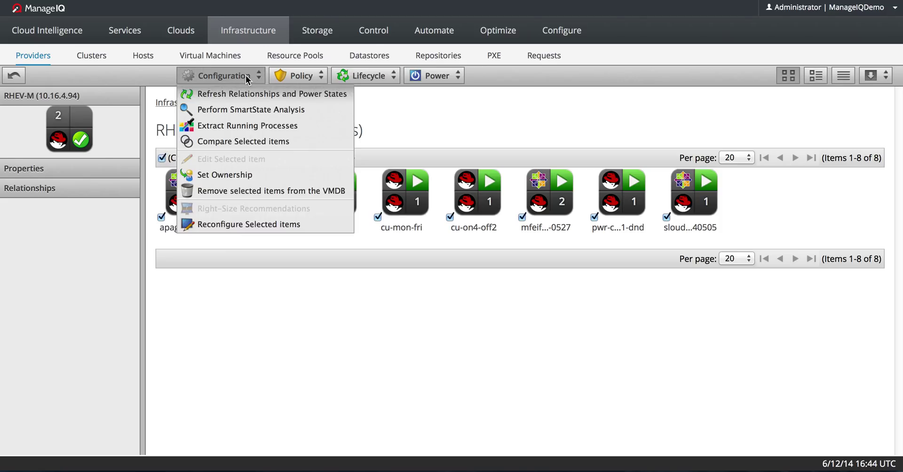
pyautogui.click(251, 109)
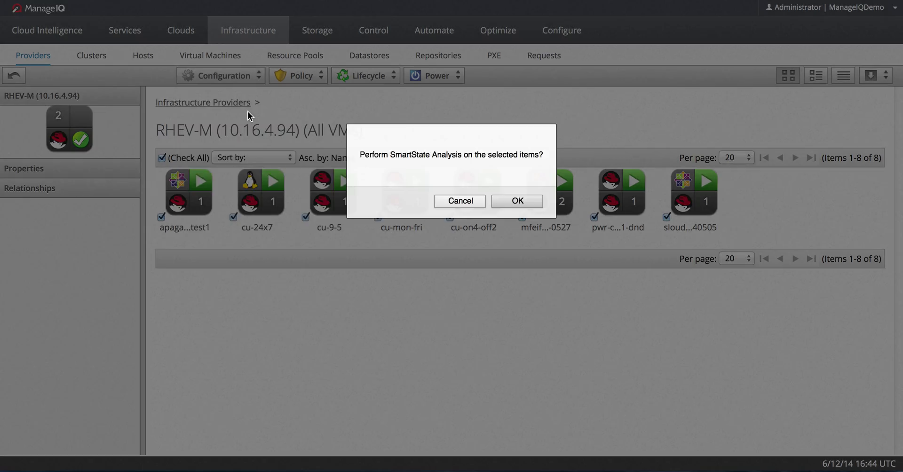
pyautogui.moveTo(516, 201)
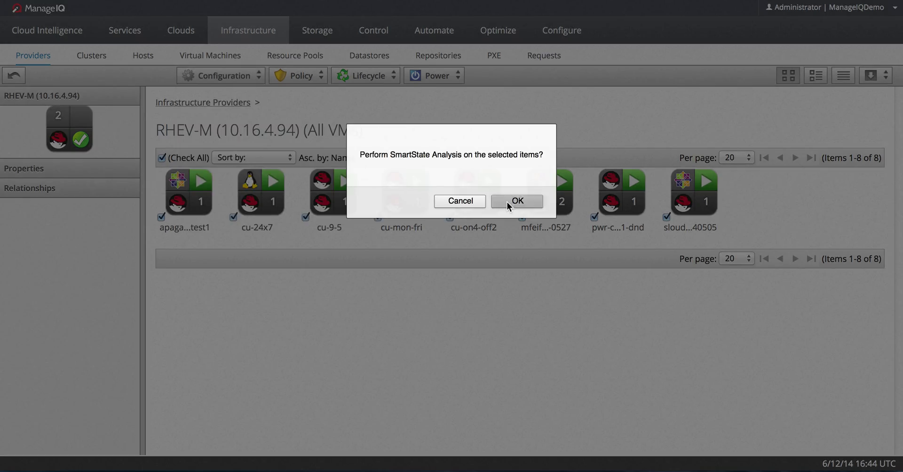
pyautogui.click(515, 201)
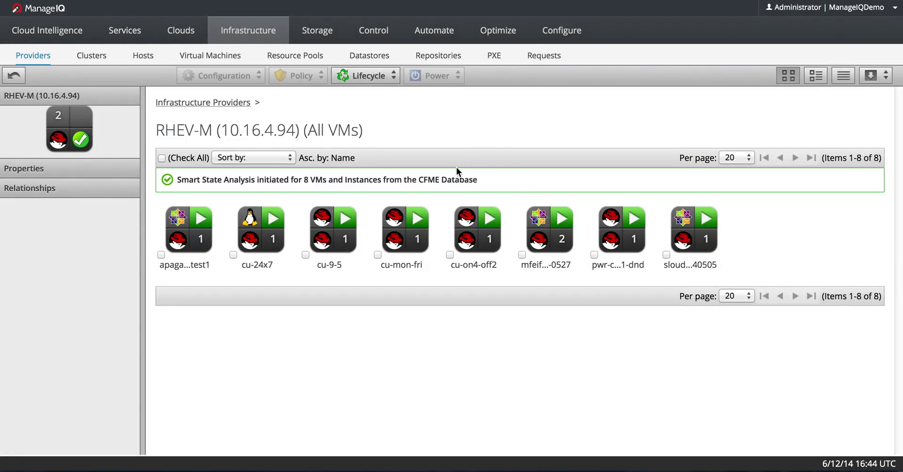
pyautogui.moveTo(425, 181)
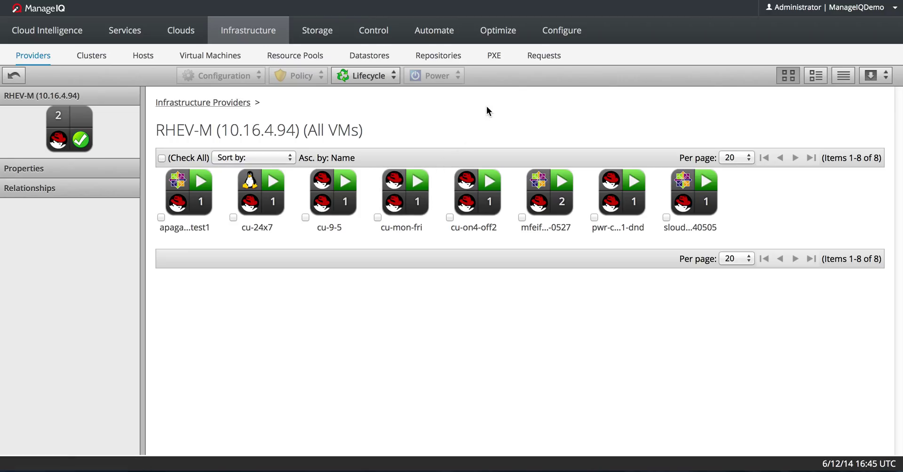
# - Go to Configure > Tasks and review eight finished, successful VM scan tasks
pyautogui.click(561, 31)
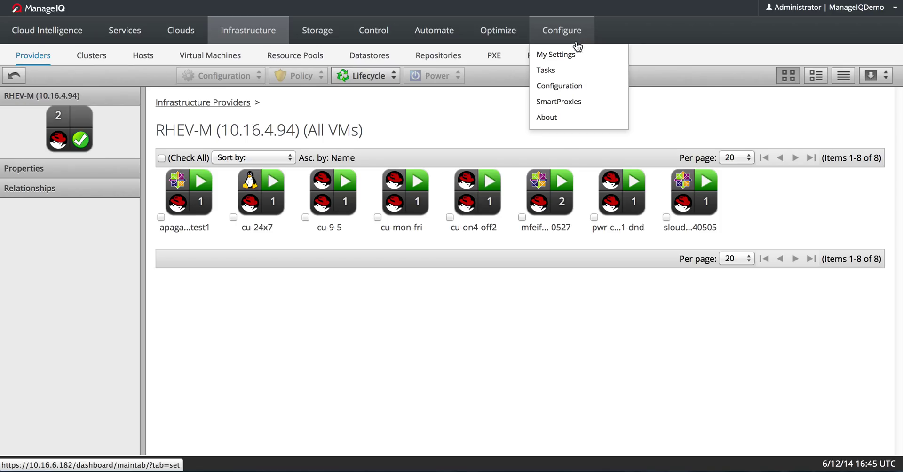
pyautogui.click(546, 70)
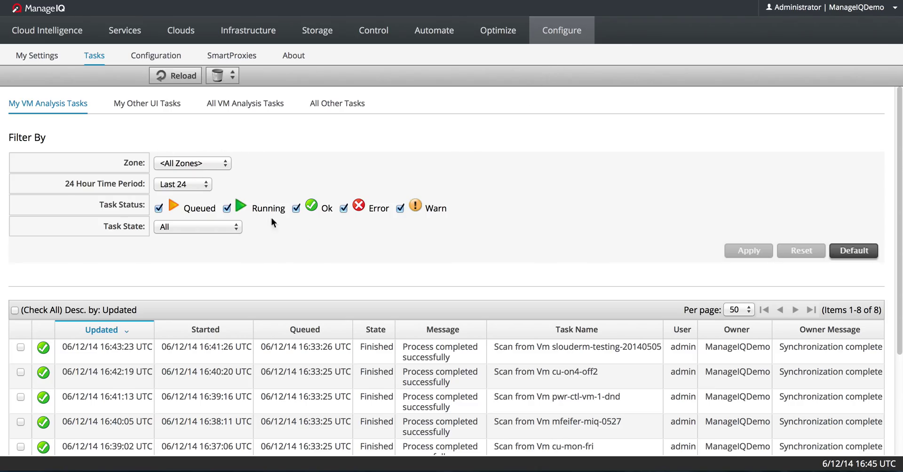
pyautogui.scroll(-3)
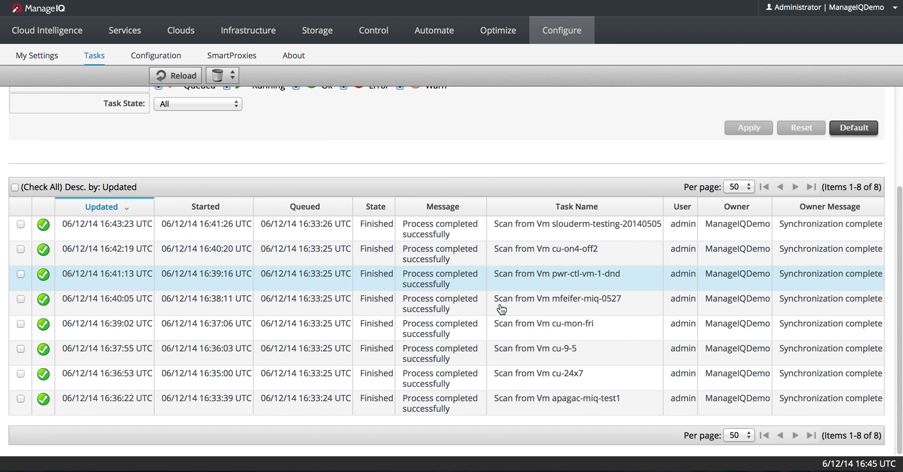
pyautogui.moveTo(455, 229)
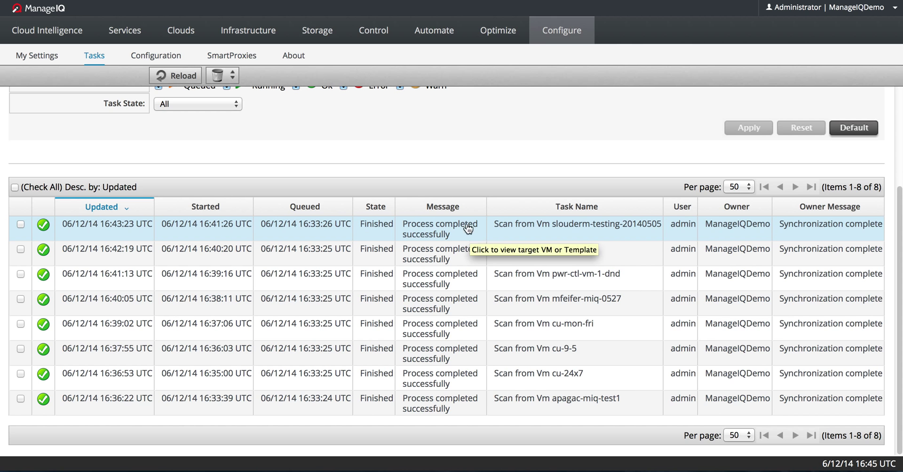
# - Reload the Tasks page until eight new Waiting_to_start scans appear, sixteen tasks total
pyautogui.click(175, 75)
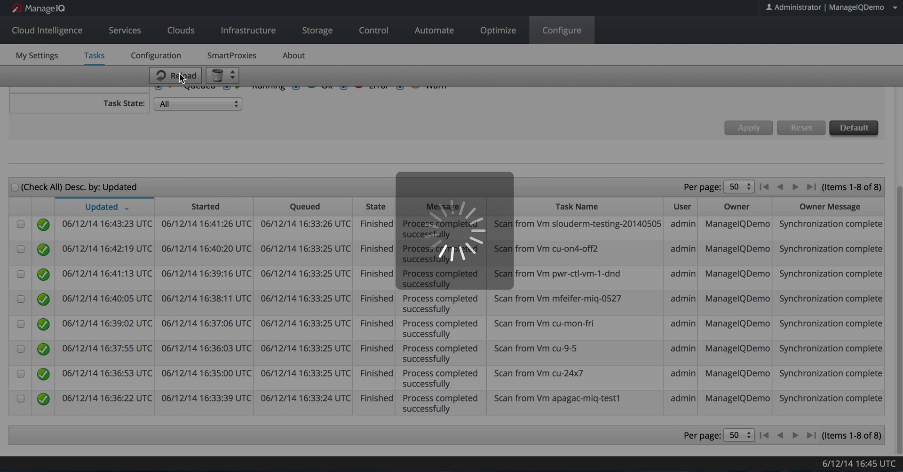
pyautogui.click(175, 75)
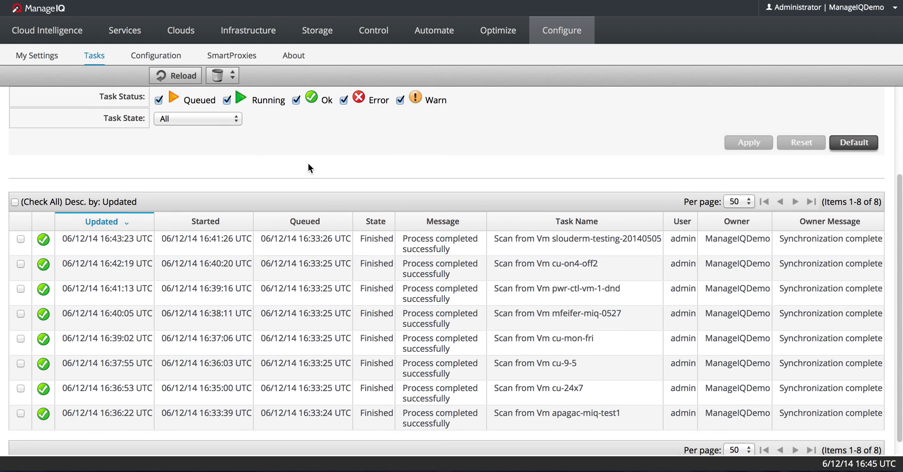
pyautogui.scroll(-3)
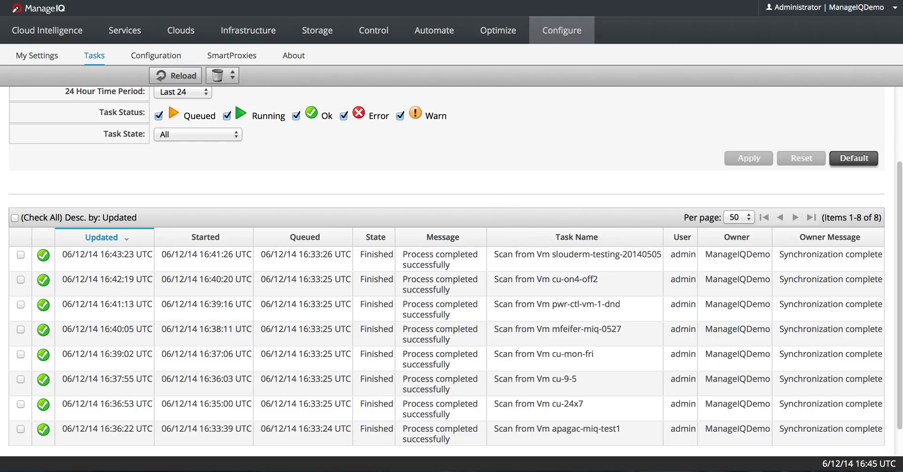
pyautogui.moveTo(341, 176)
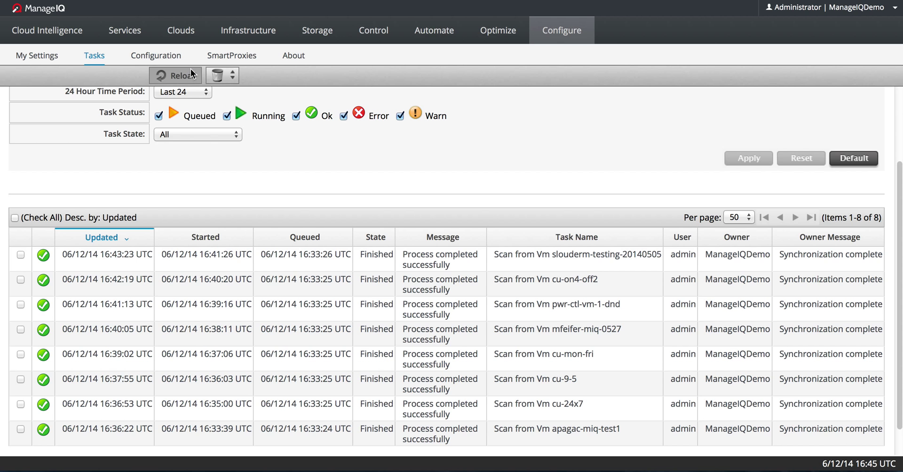
pyautogui.scroll(-3)
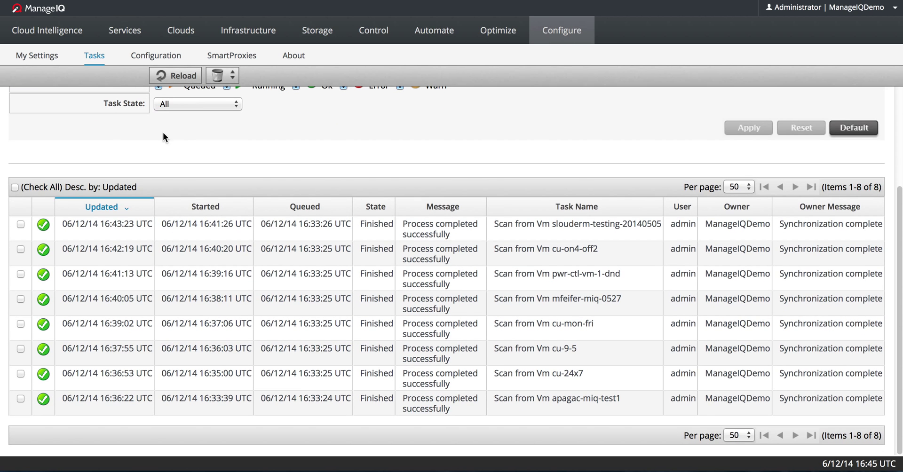
pyautogui.click(175, 76)
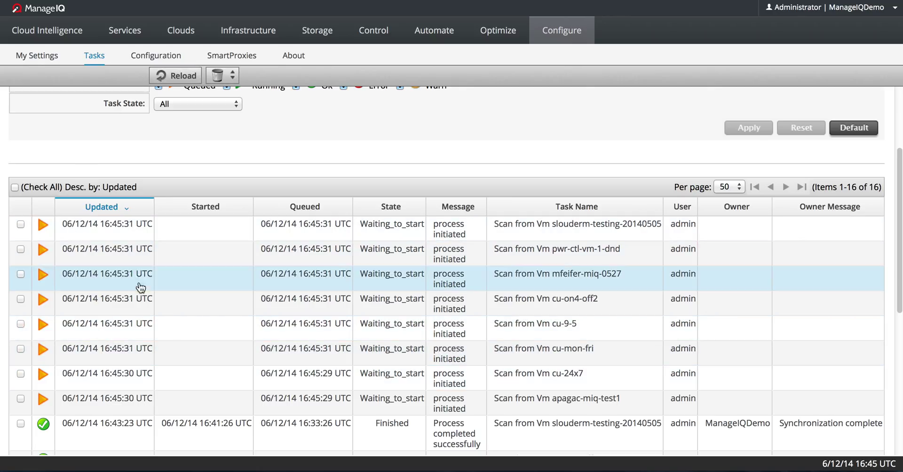
pyautogui.moveTo(137, 269)
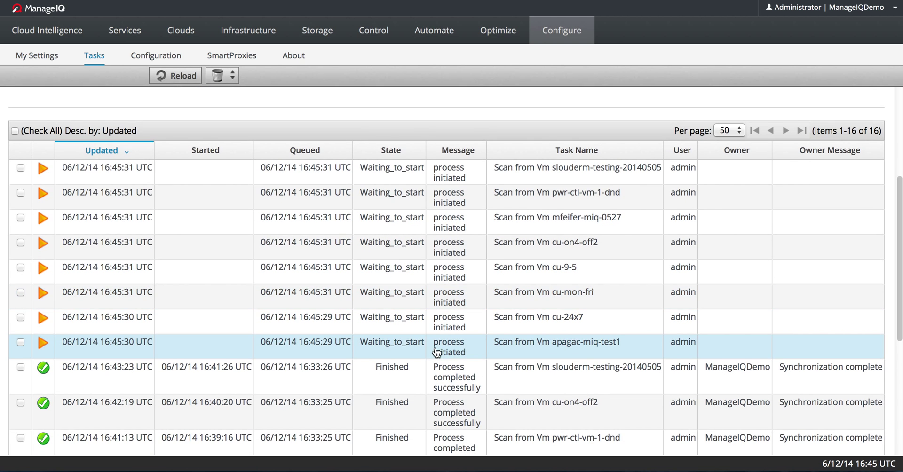
pyautogui.scroll(-3)
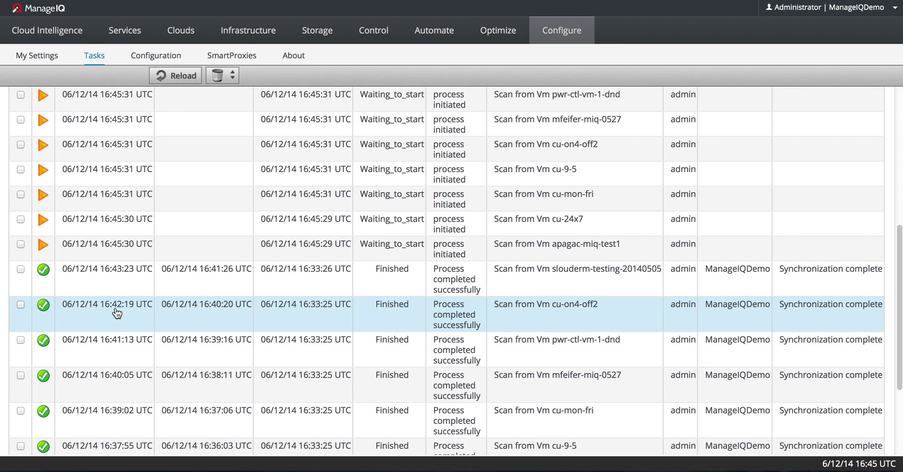
pyautogui.moveTo(504, 315)
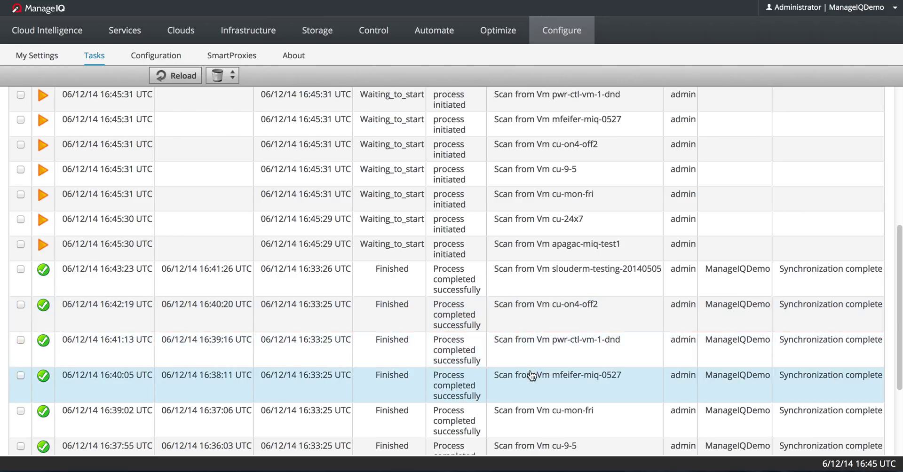
# - Open cu-on4-off2 from a task row and review its summary: last analyzed Jun 12, 258 packages, 20 users
pyautogui.click(521, 314)
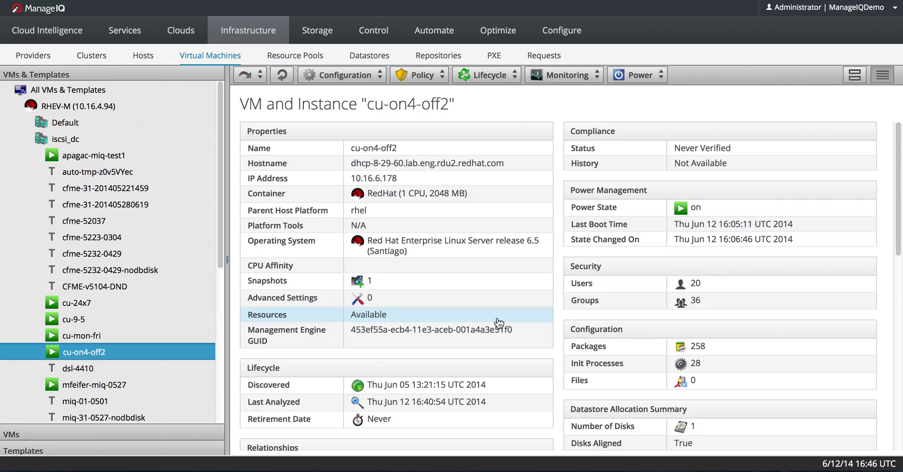
pyautogui.moveTo(501, 314)
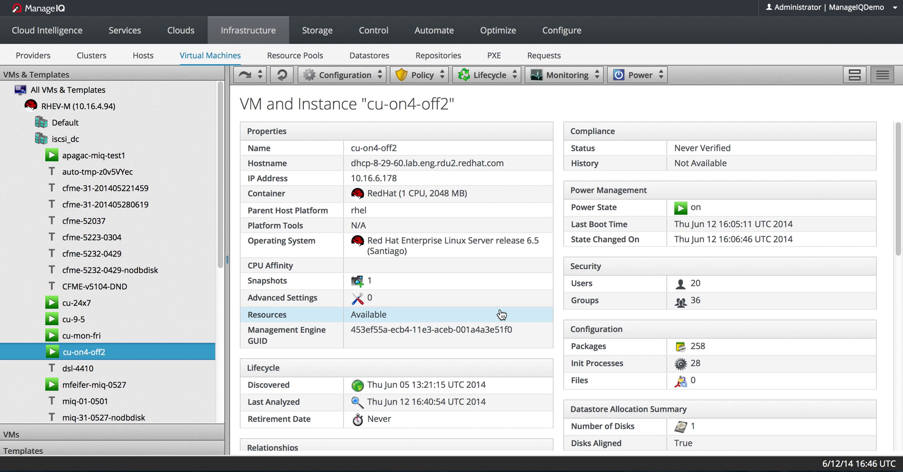
pyautogui.scroll(-3)
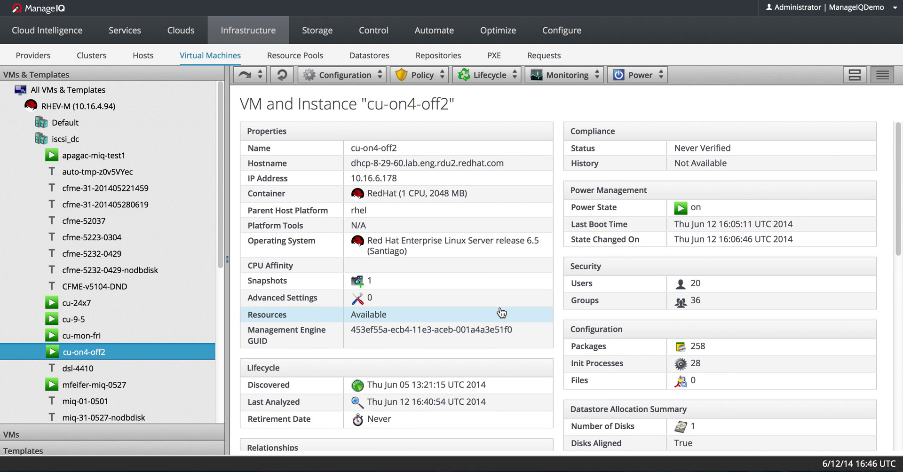
pyautogui.moveTo(515, 332)
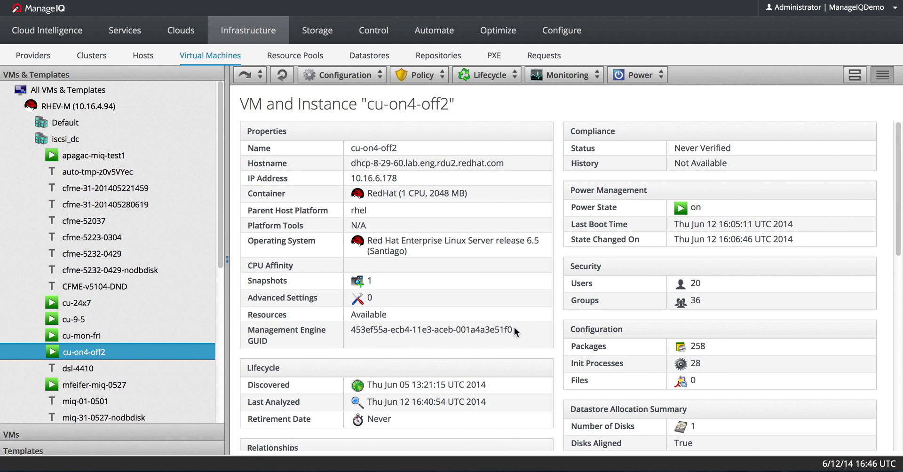
pyautogui.scroll(-3)
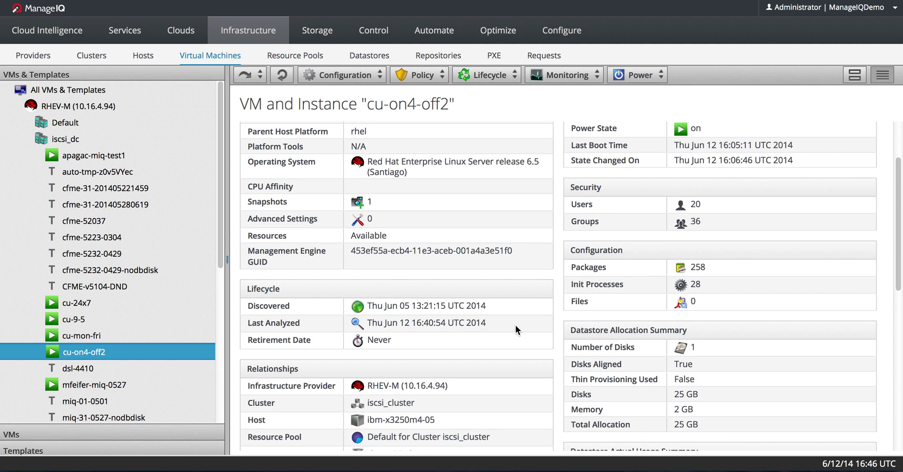
pyautogui.moveTo(538, 340)
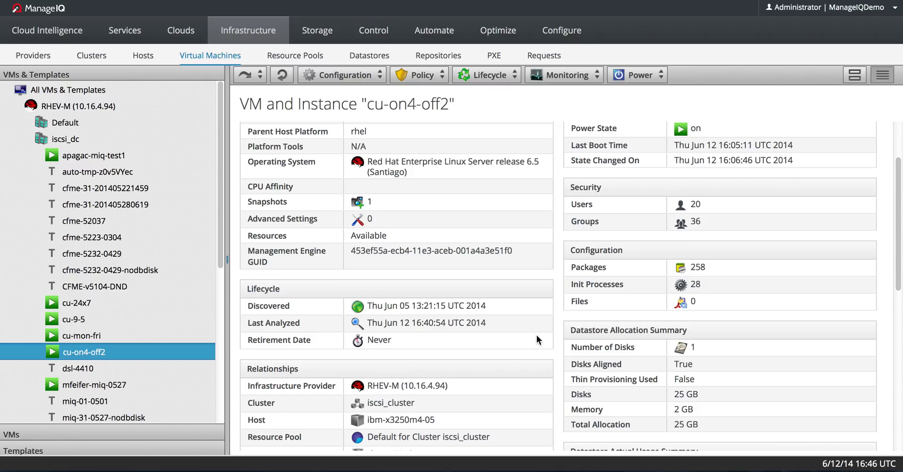
pyautogui.moveTo(394, 345)
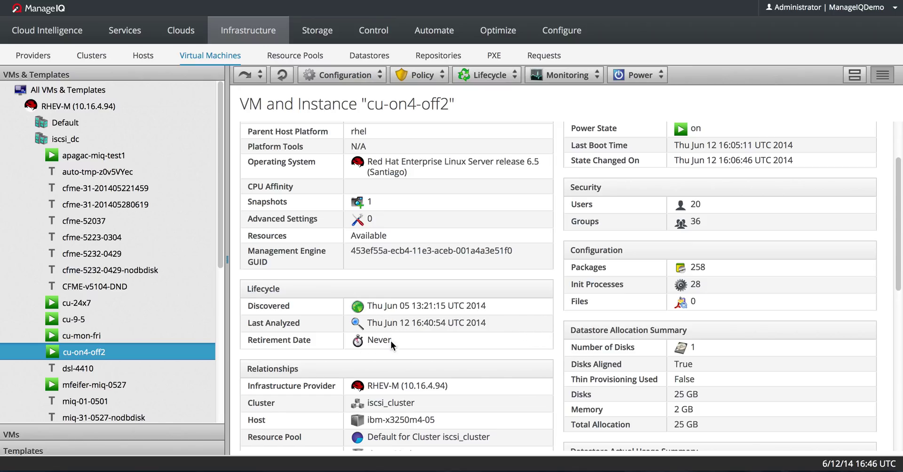
pyautogui.moveTo(411, 329)
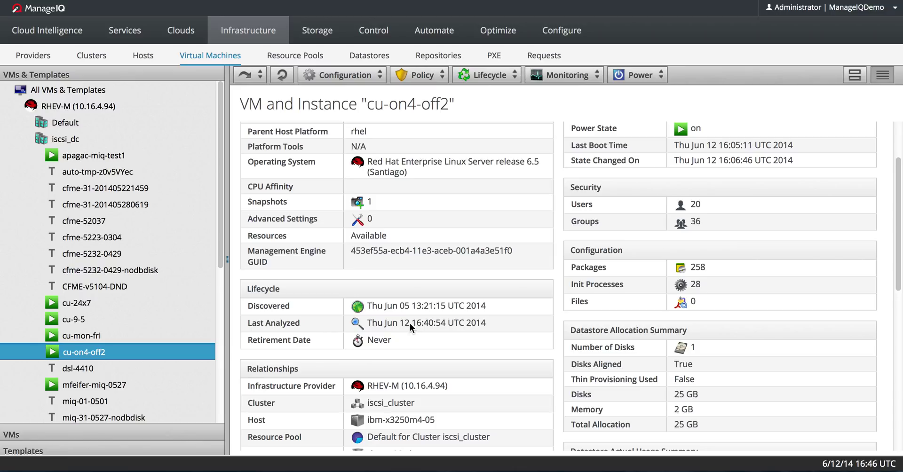
pyautogui.moveTo(423, 314)
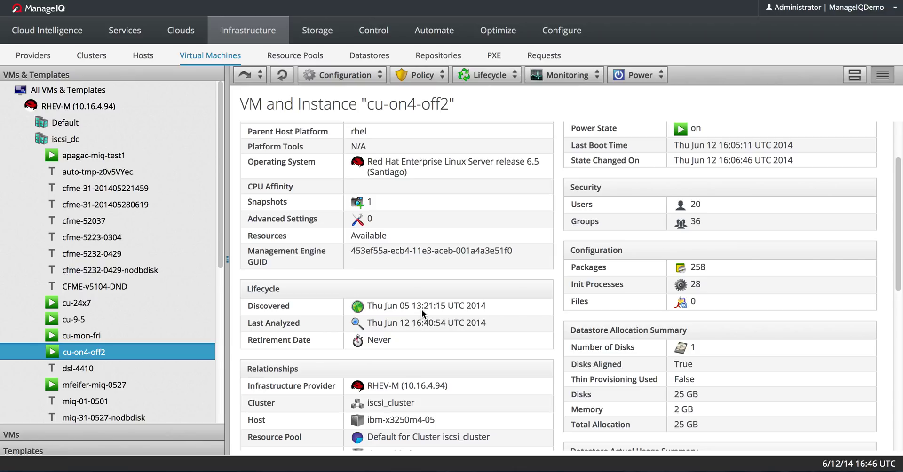
pyautogui.moveTo(591, 250)
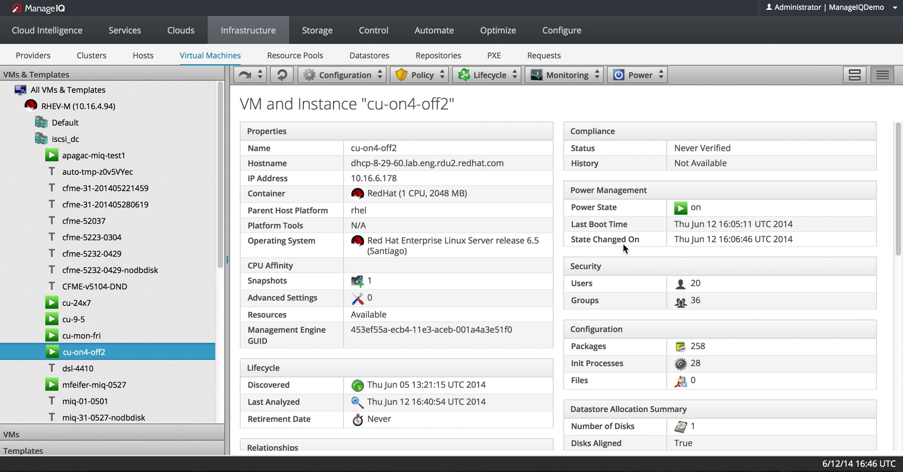
pyautogui.scroll(-3)
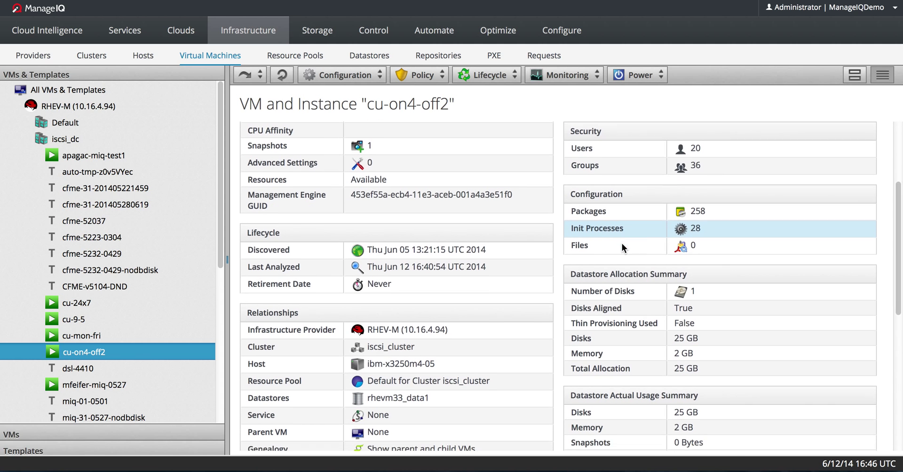
pyautogui.scroll(-3)
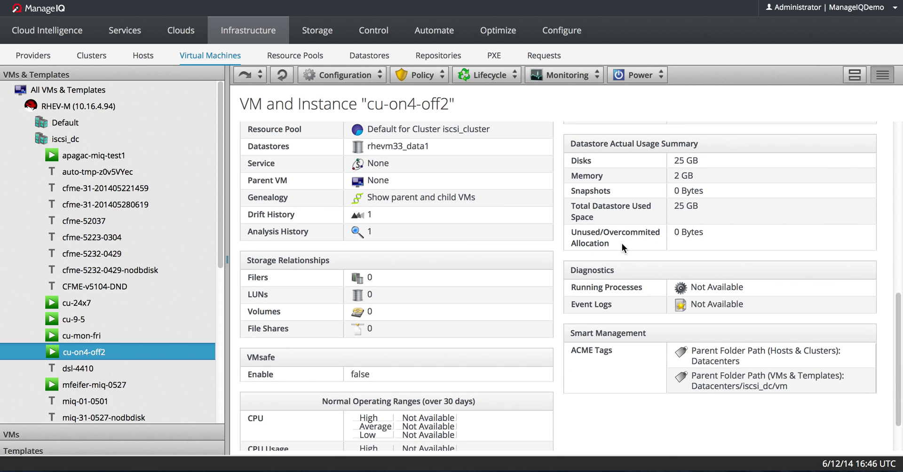
pyautogui.scroll(-3)
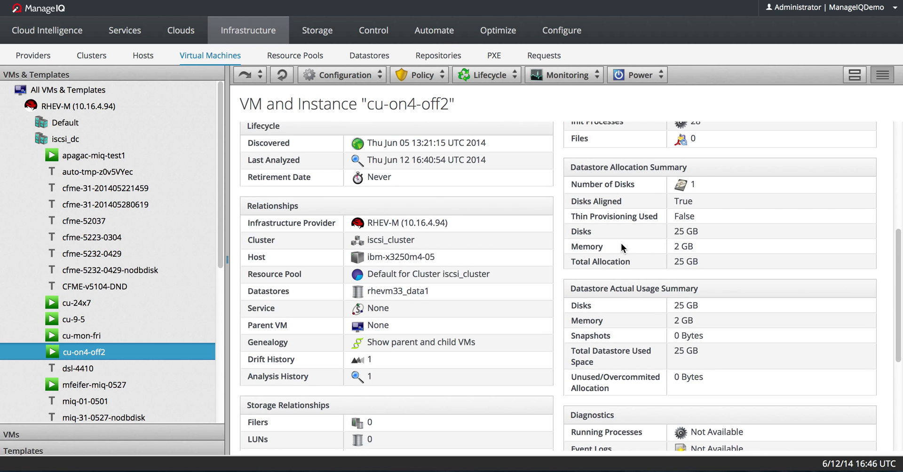
pyautogui.click(559, 76)
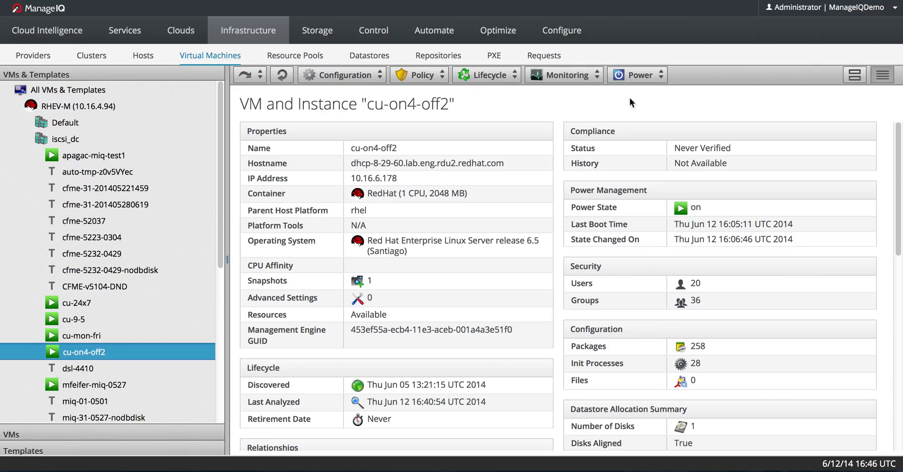
pyautogui.click(561, 75)
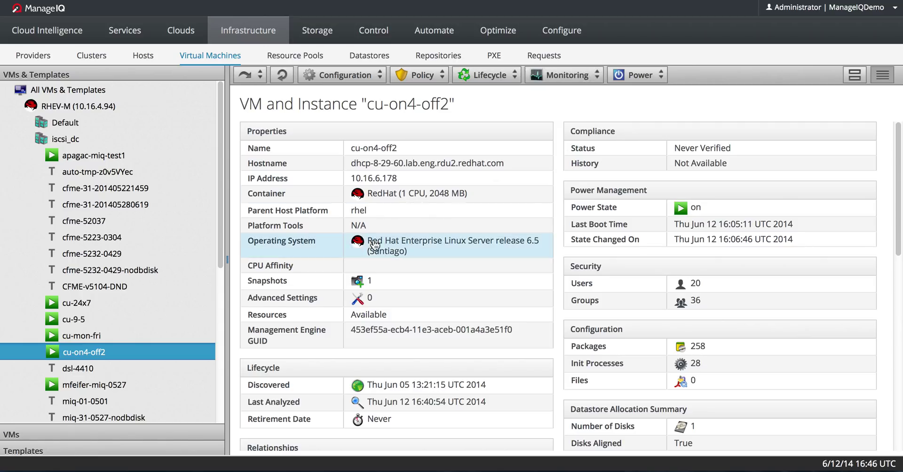
pyautogui.moveTo(405, 206)
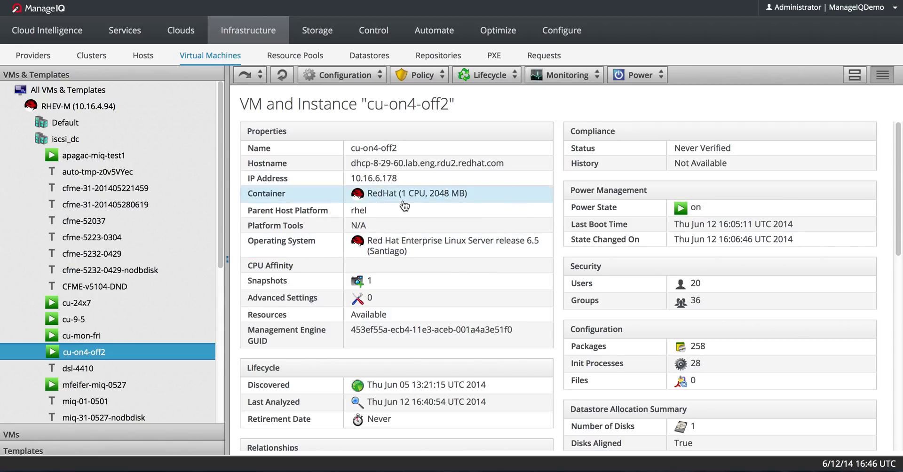
pyautogui.moveTo(404, 205)
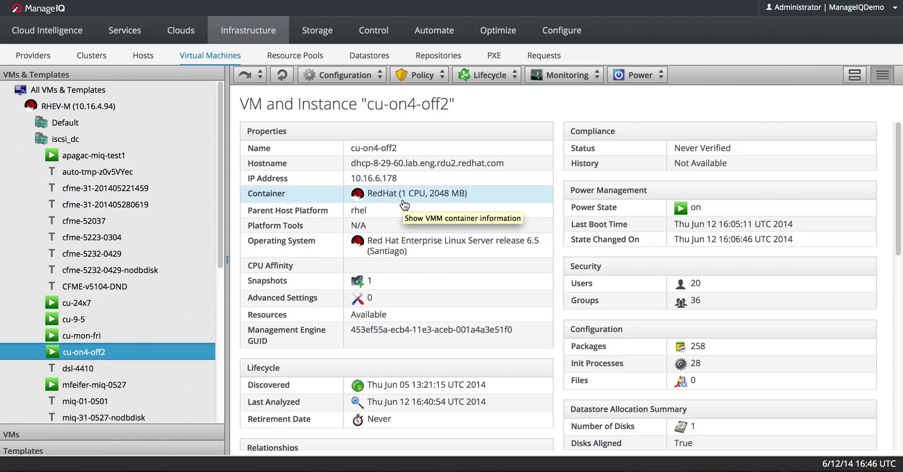